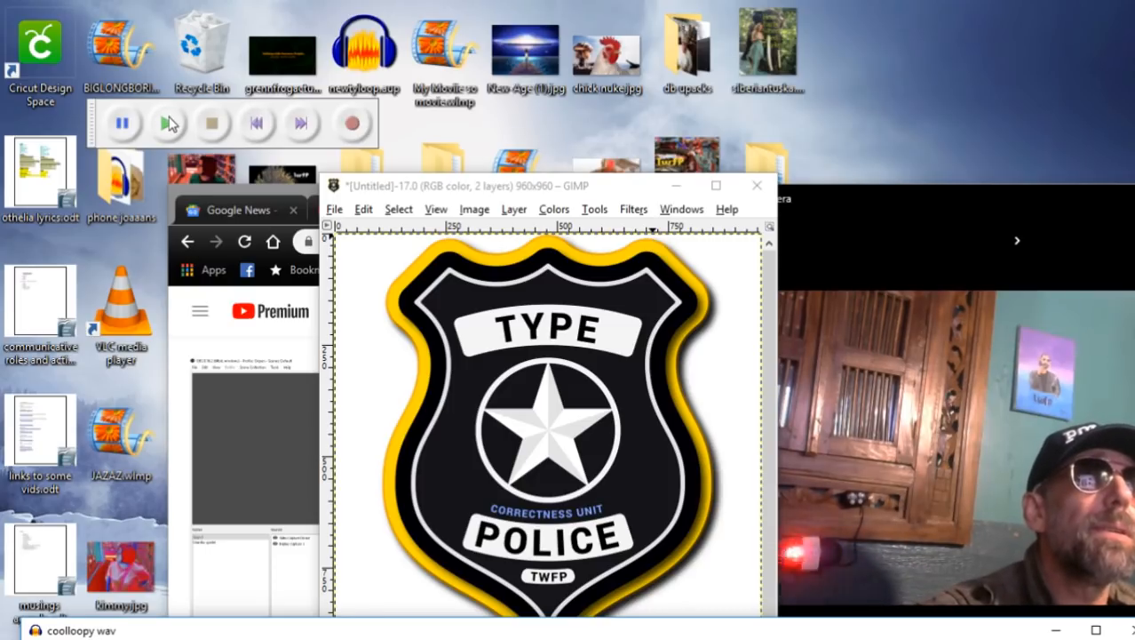
mouse_move(164, 123)
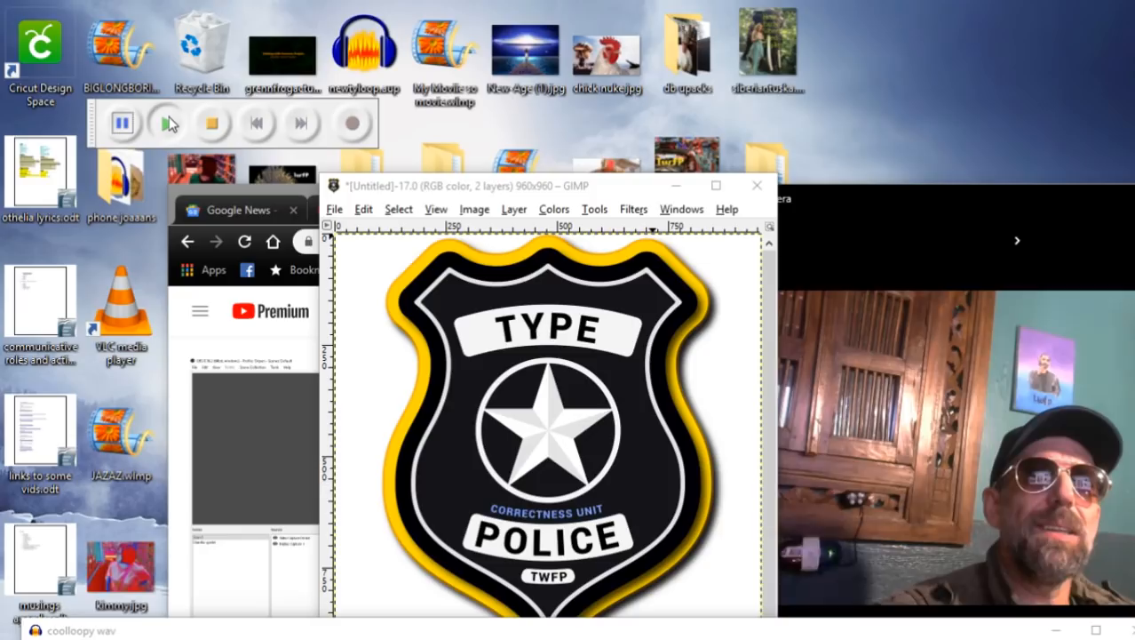
mouse_move(213, 125)
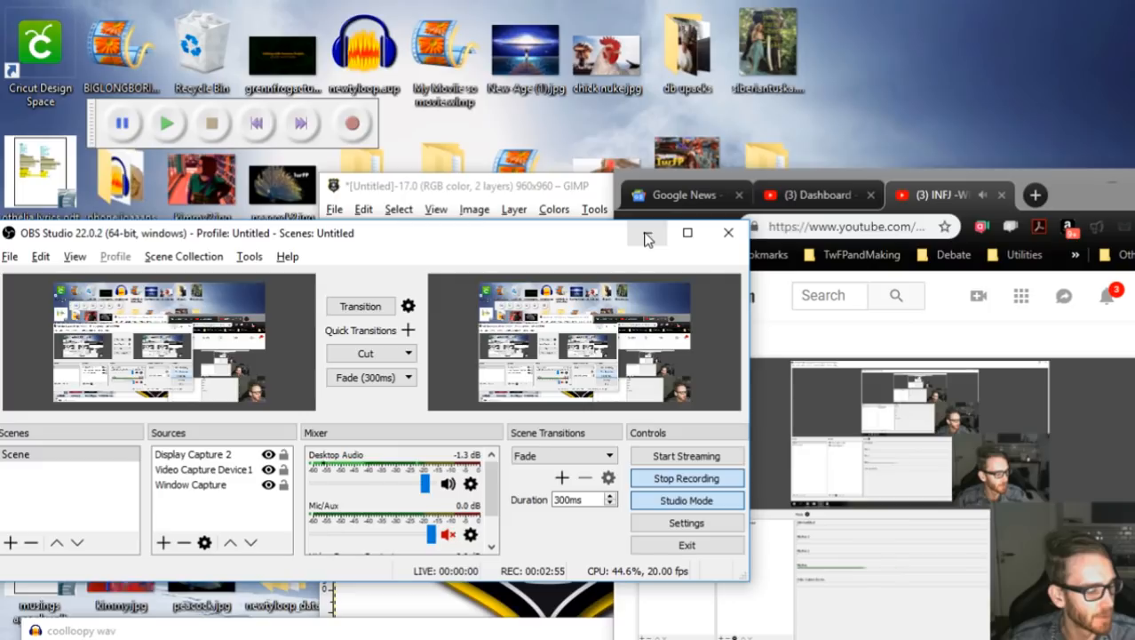
Step: Minimize OBS and drag Chrome's left edge so the INFJ video sits beside the badge
left_click(728, 231)
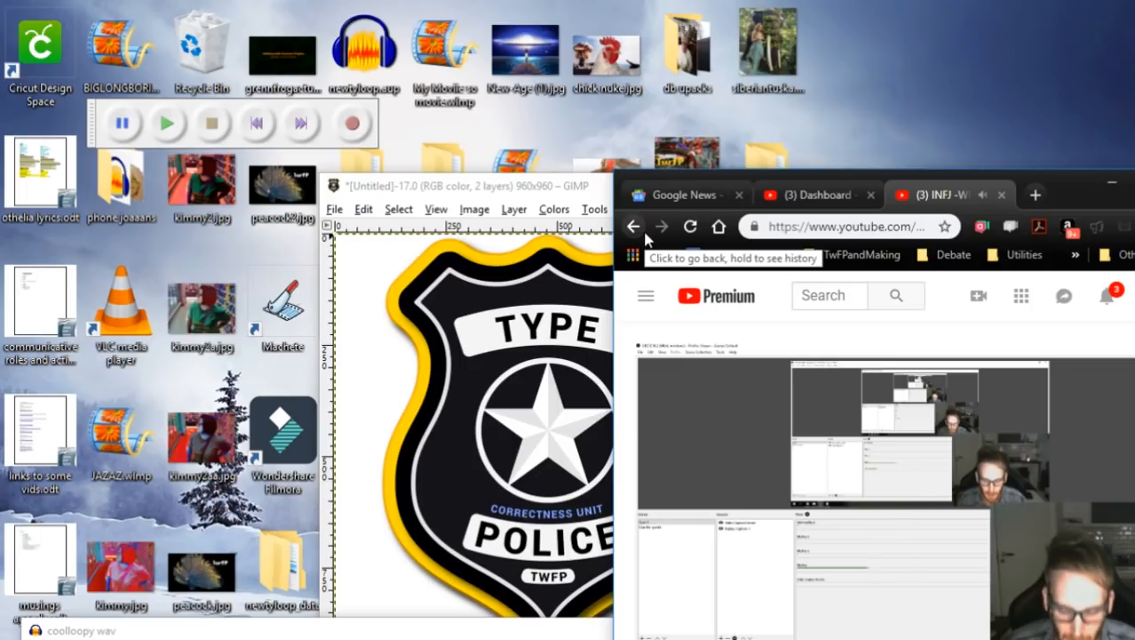
mouse_move(654, 234)
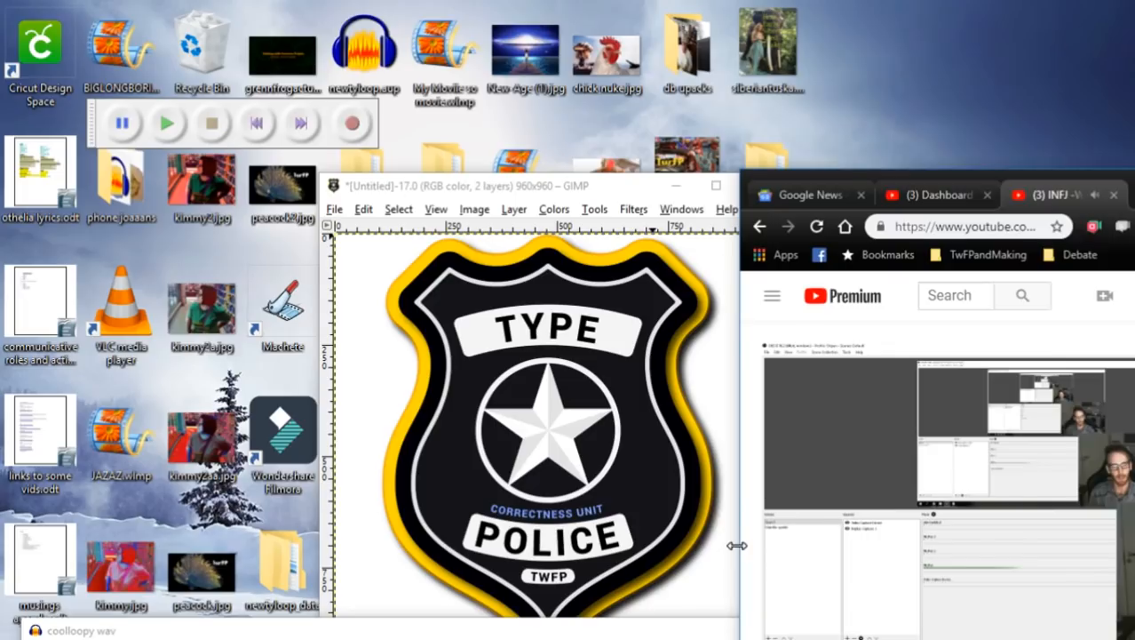
left_click_drag(738, 545, 767, 545)
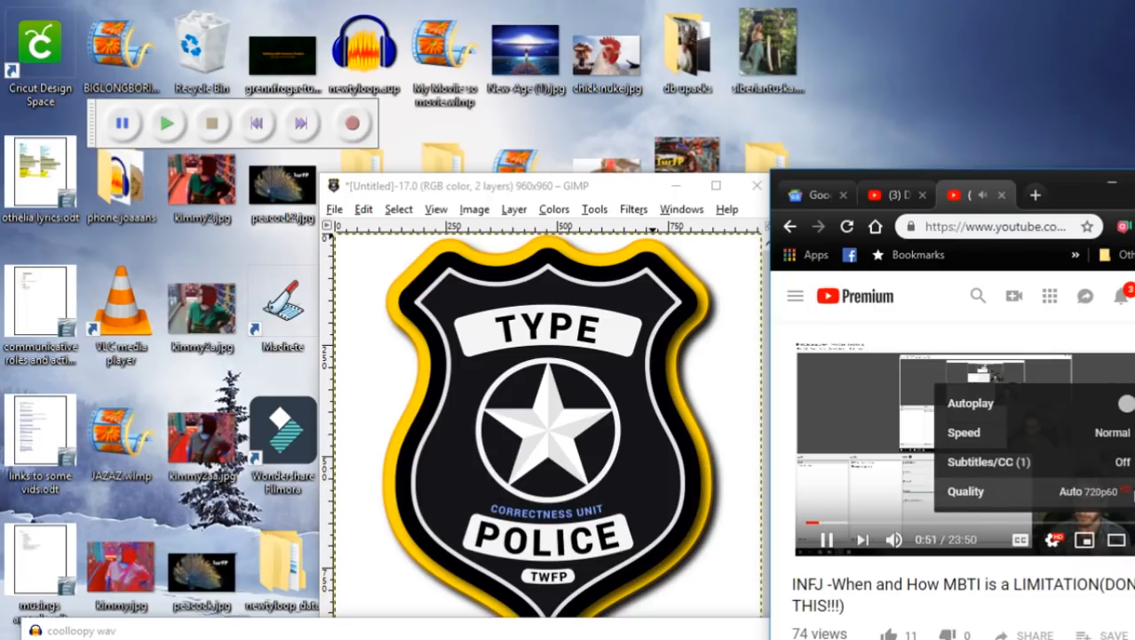
Step: Dismiss the playback settings list and resume the INFJ video from about one minute
left_click(966, 490)
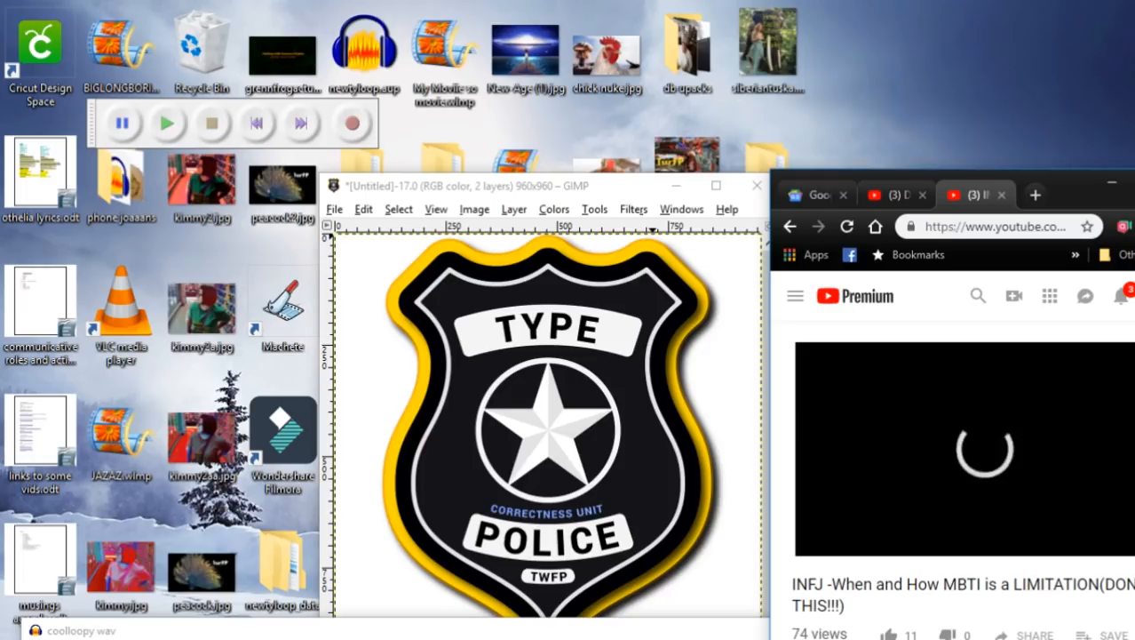
key("alt+tab")
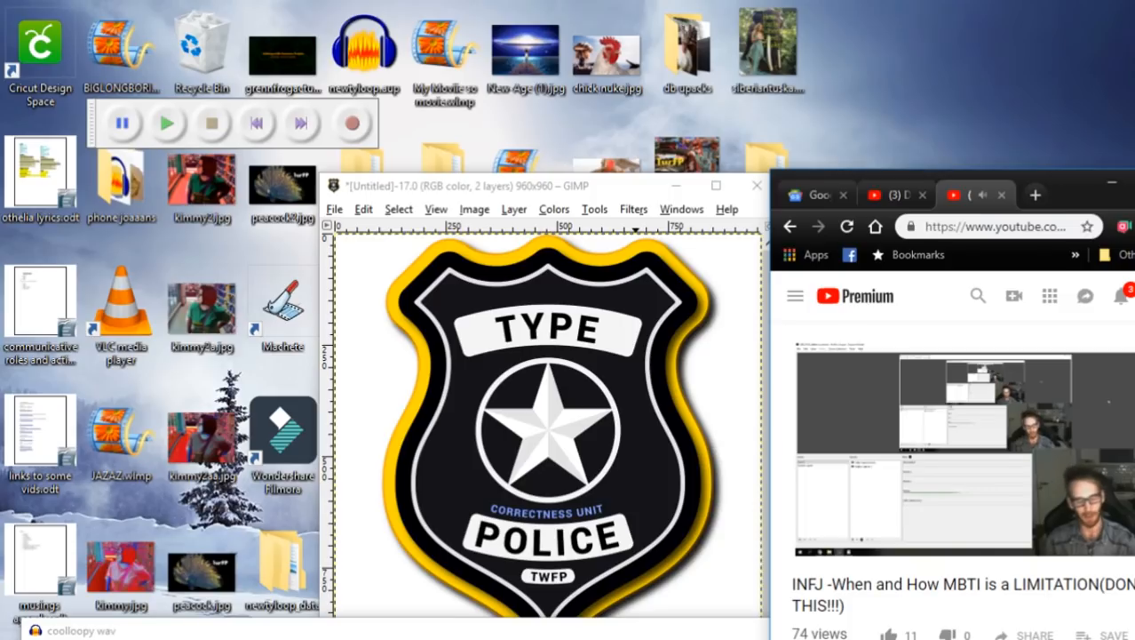
mouse_move(581, 319)
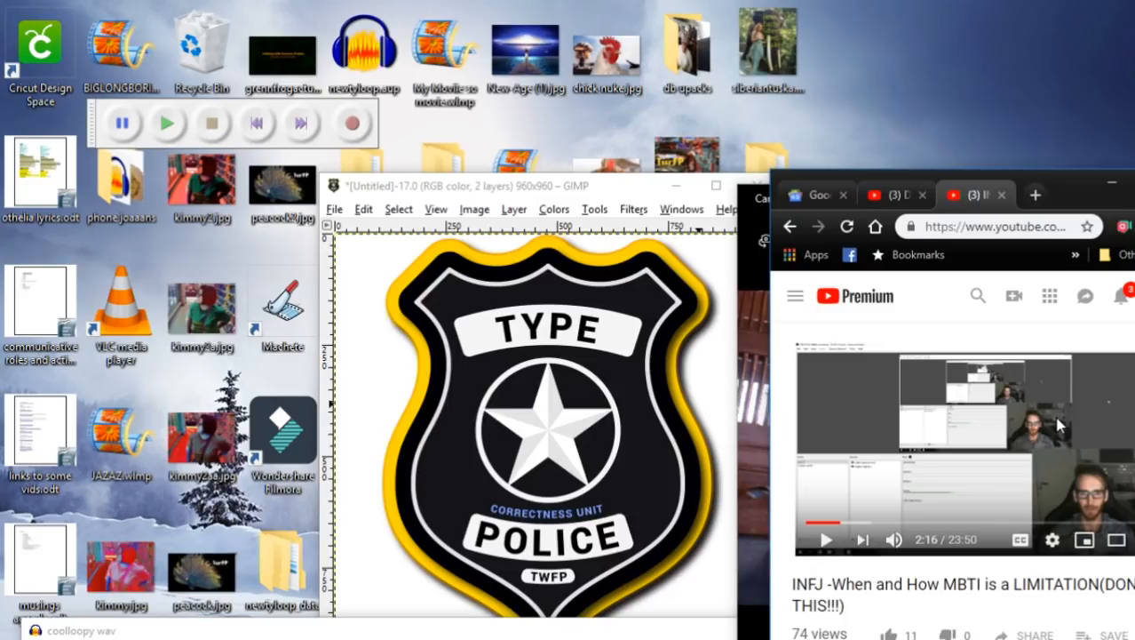
Step: Let the INFJ video run past four minutes and pause it at 4:27
left_click(828, 540)
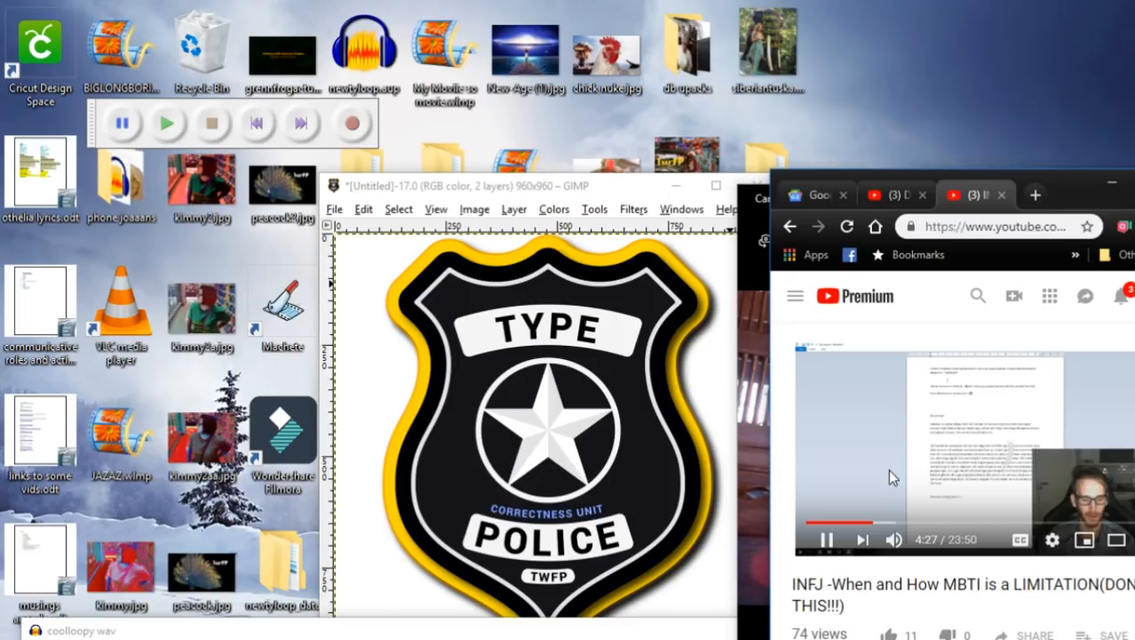
left_click(827, 540)
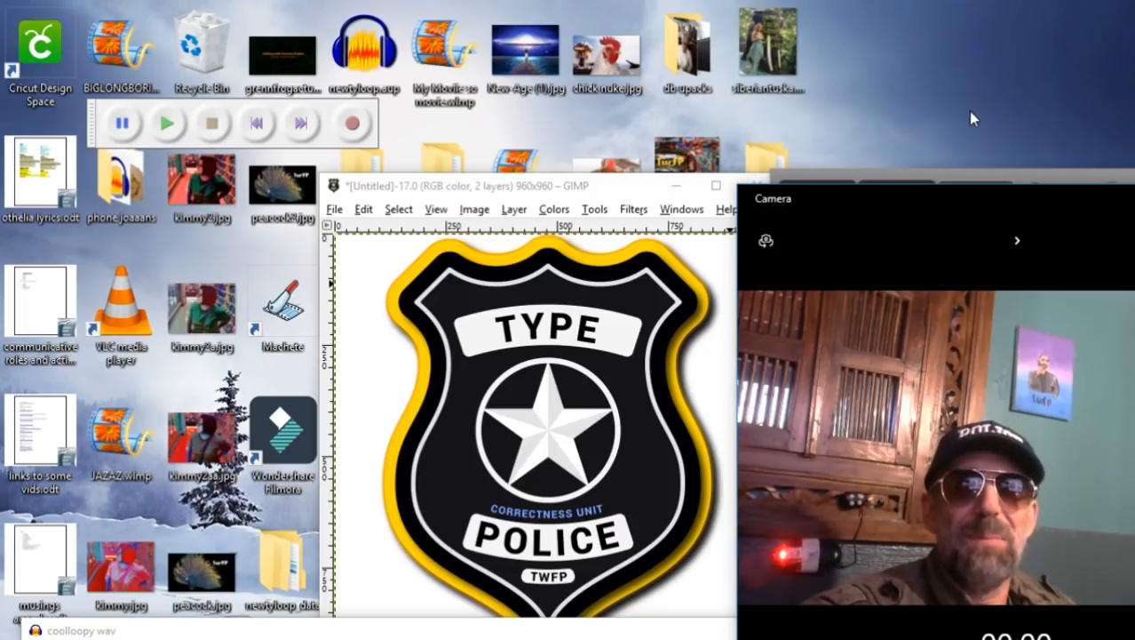
mouse_move(1047, 181)
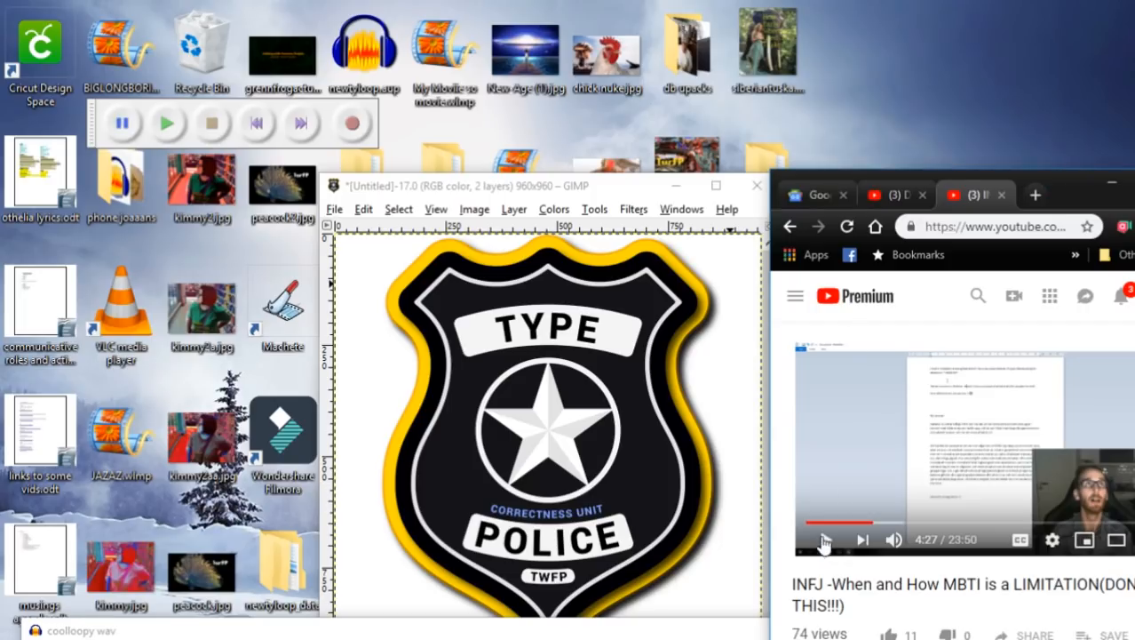
mouse_move(824, 540)
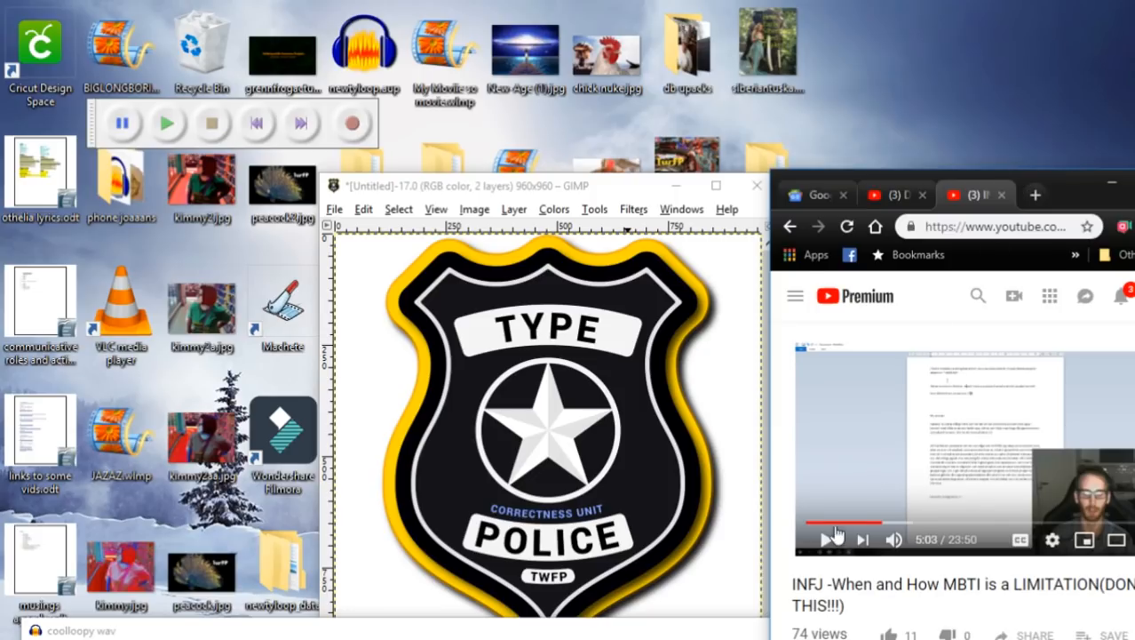
mouse_move(827, 540)
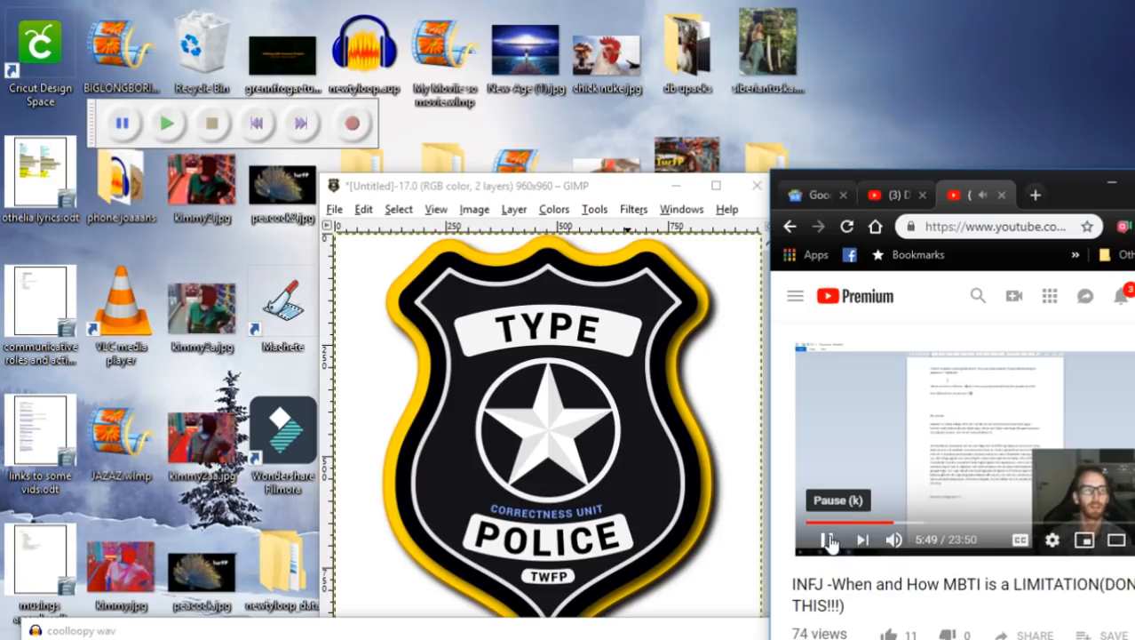
Step: Pause the INFJ video at about 5:50
left_click(824, 540)
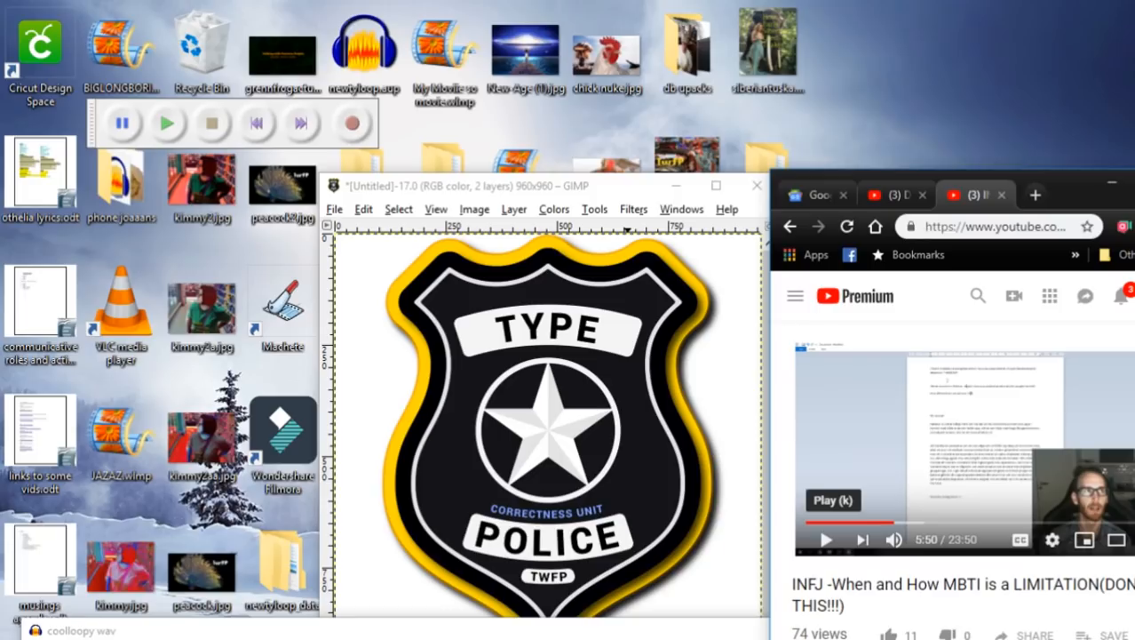
mouse_move(1068, 188)
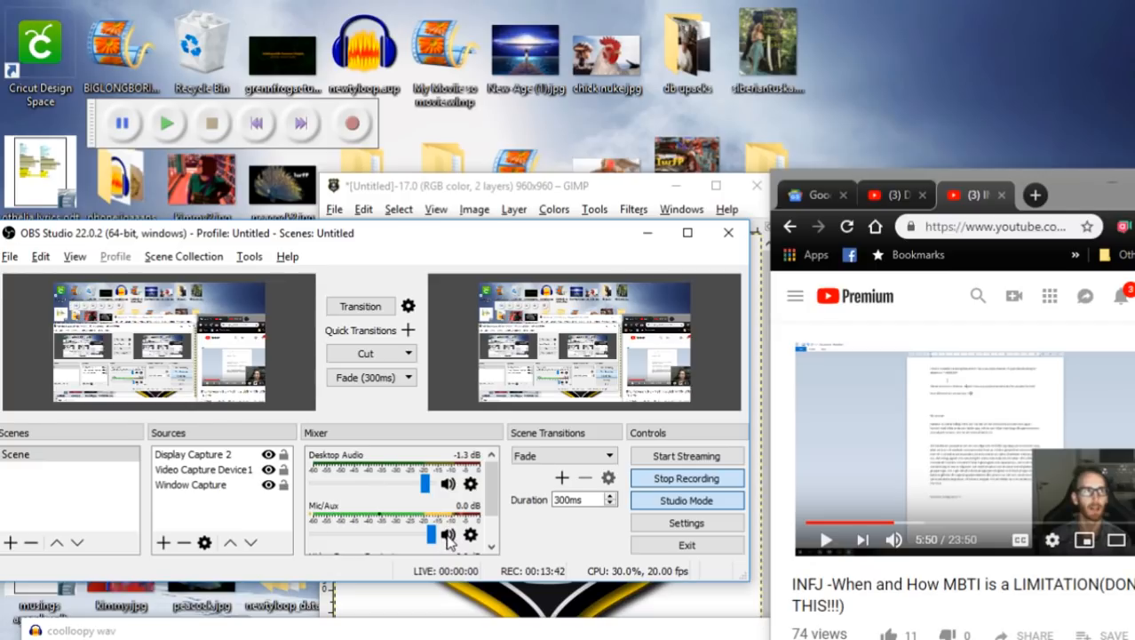
Step: Mute the Mic/Aux input in the OBS Studio mixer
left_click(447, 533)
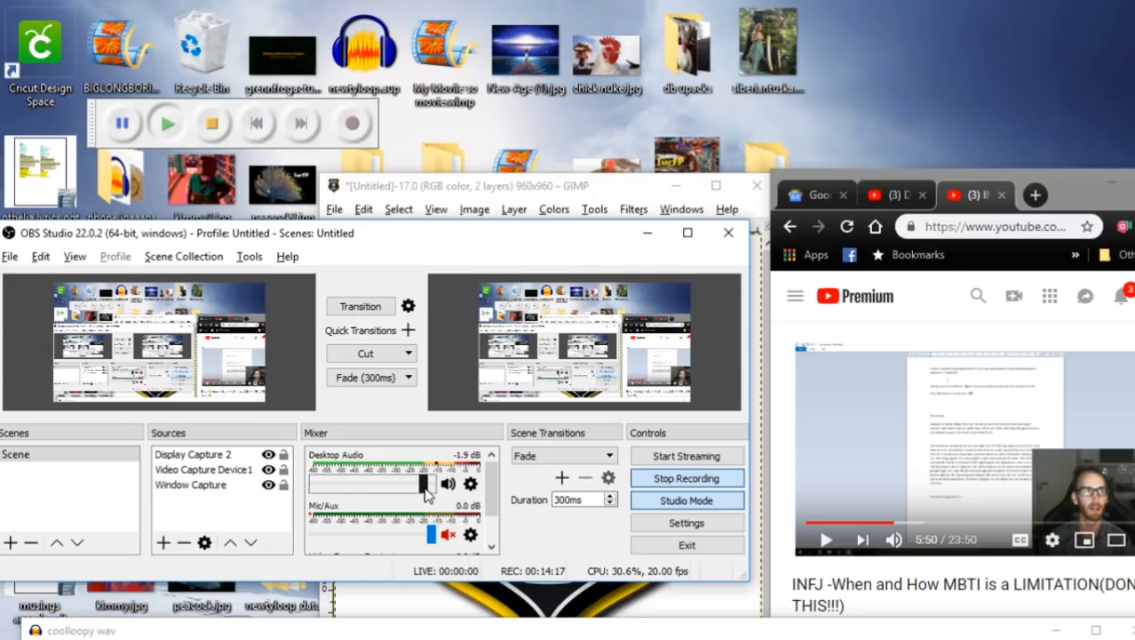
Step: Lower the Desktop Audio fader slightly to about -2.6 dB
left_click_drag(425, 483, 412, 483)
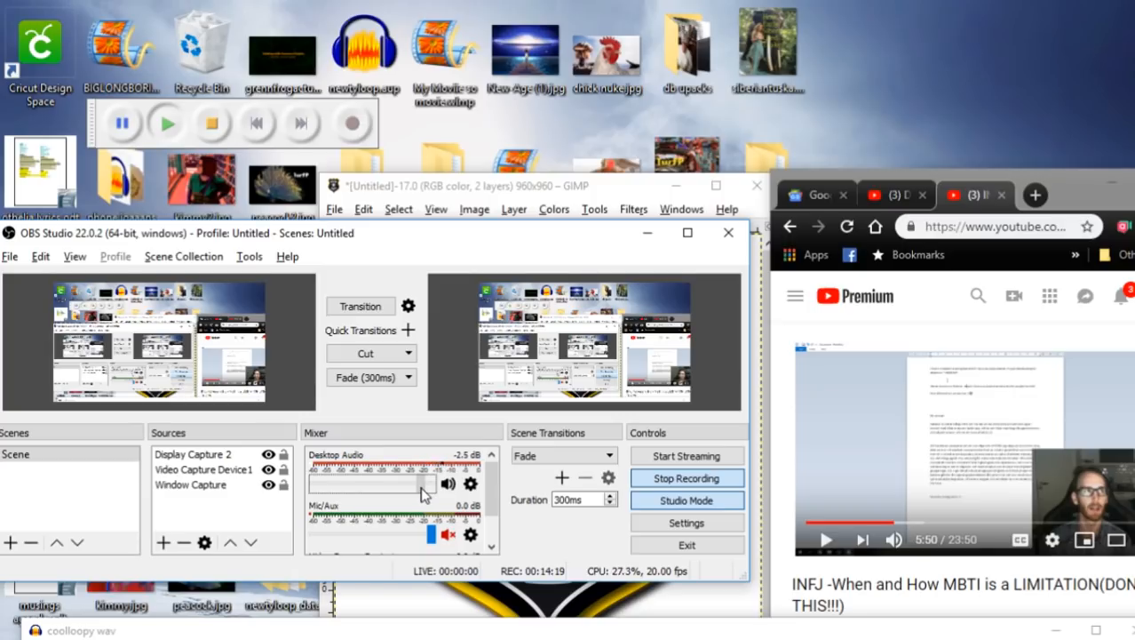